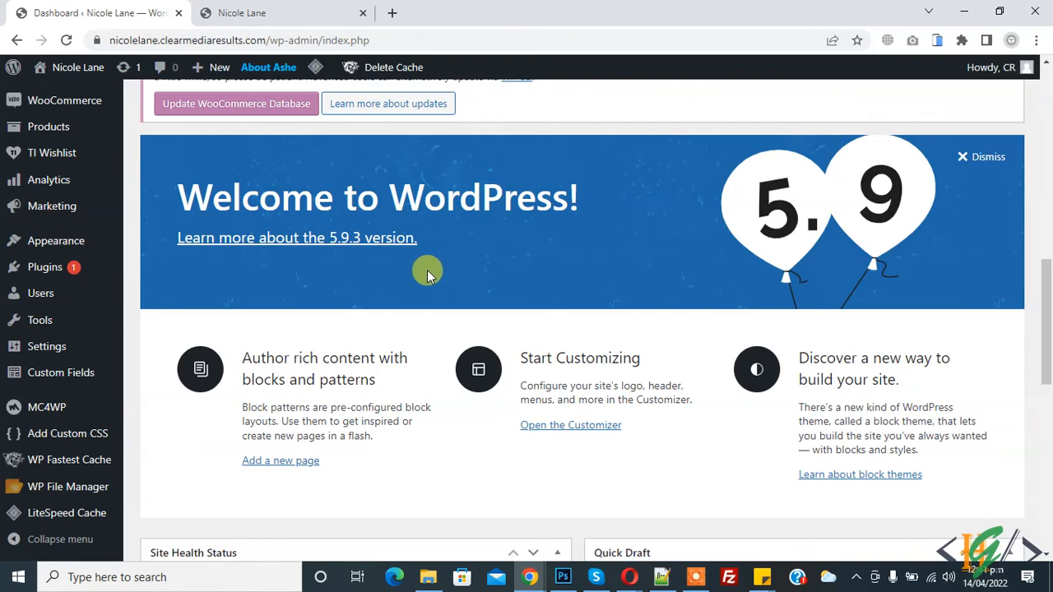
{"action": "mouse_move", "coordinate": [432, 267]}
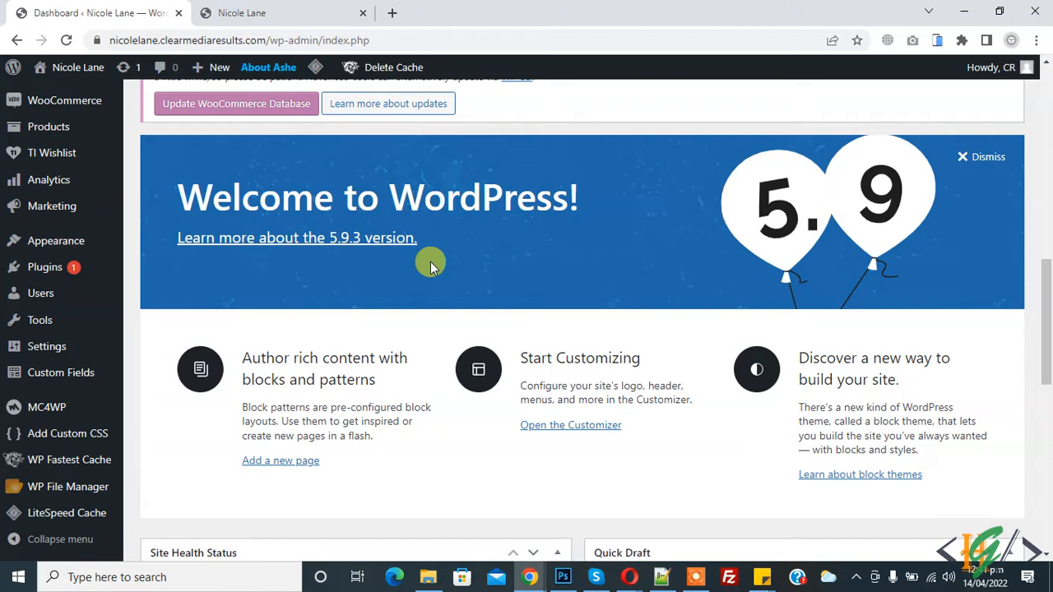
{"action": "mouse_move", "coordinate": [212, 272]}
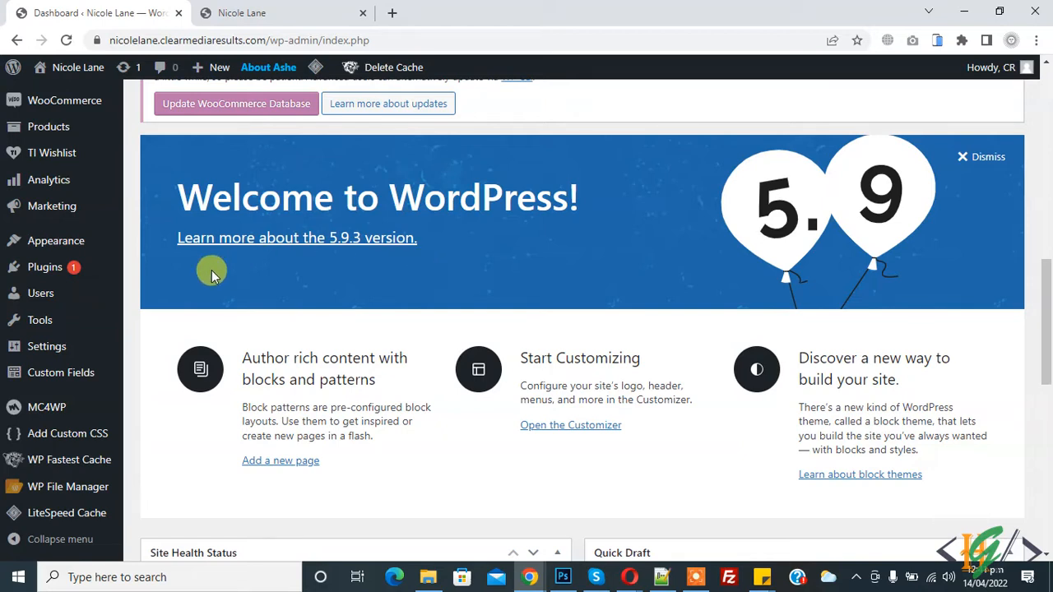
Step: Find 'chaty' under Add New plugins, then install and activate Floating Chat Widget – Chaty
{"action": "left_click", "coordinate": [157, 290]}
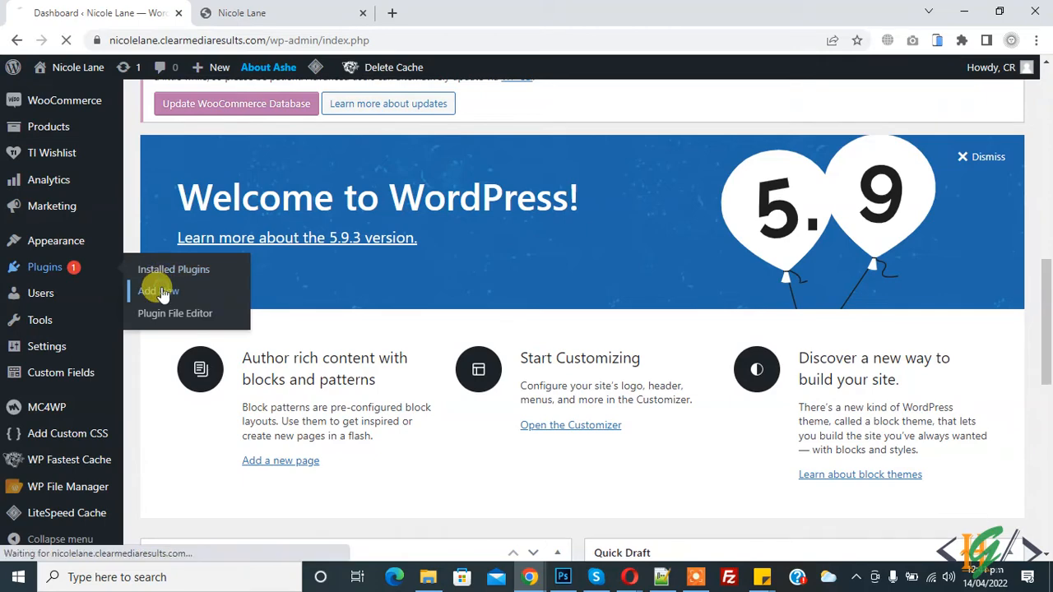
{"action": "left_click", "coordinate": [156, 291]}
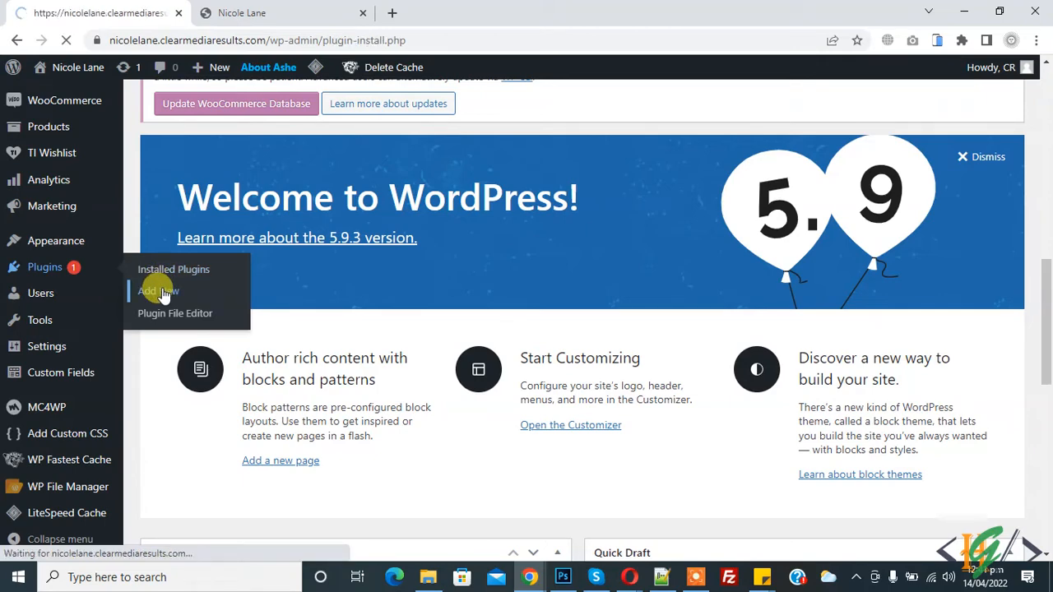
{"action": "left_click", "coordinate": [157, 290]}
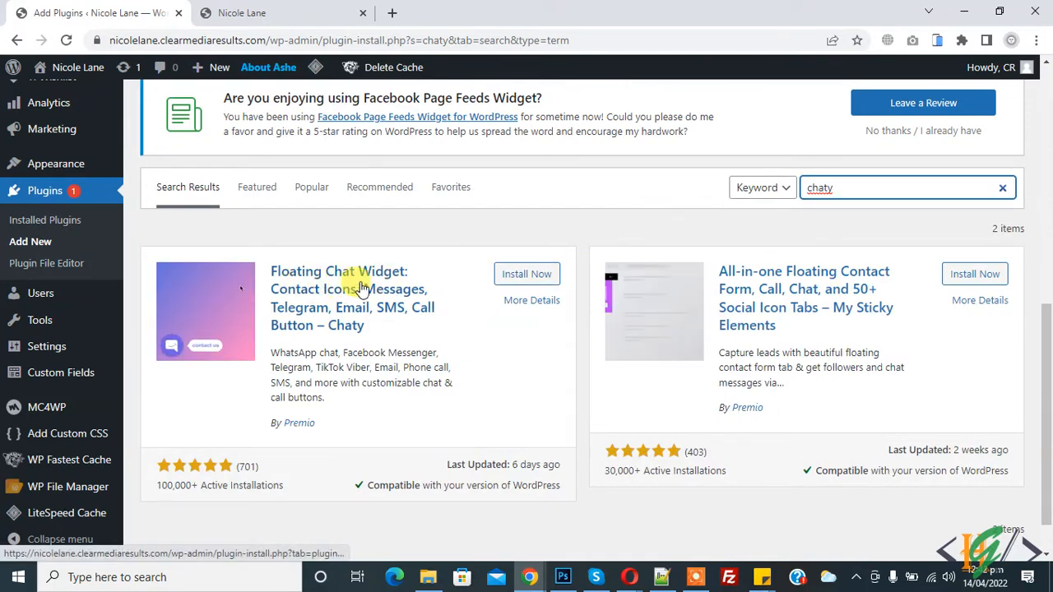
{"action": "left_click", "coordinate": [526, 274]}
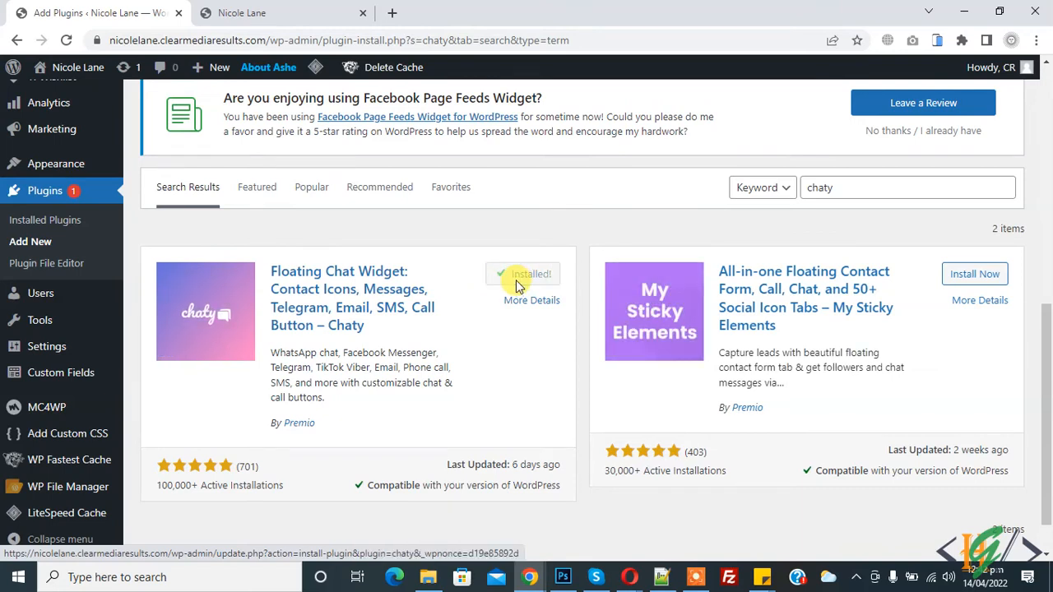
{"action": "left_click", "coordinate": [533, 274]}
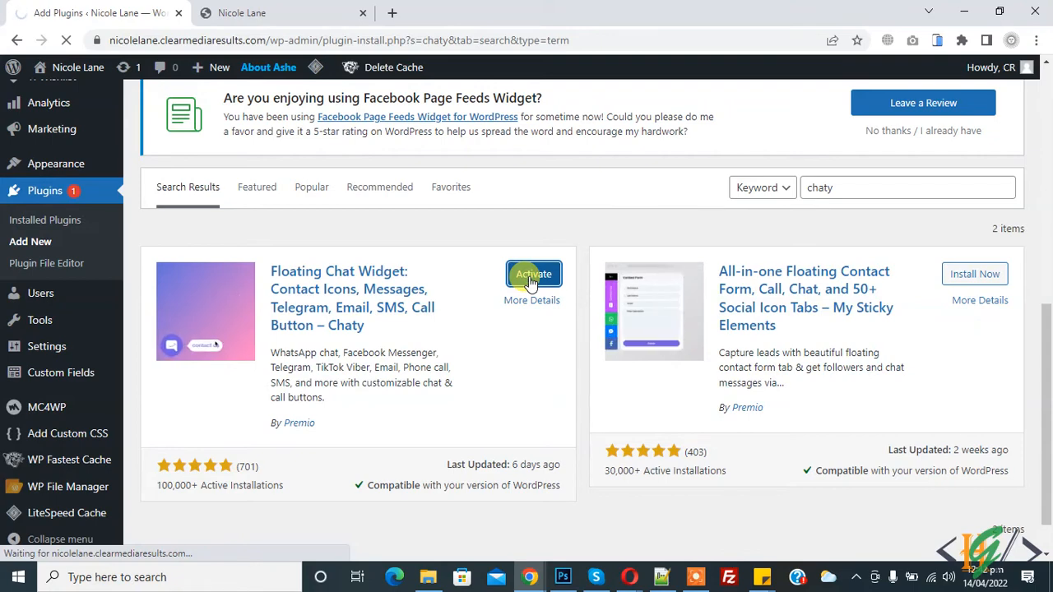
{"action": "left_click", "coordinate": [533, 274]}
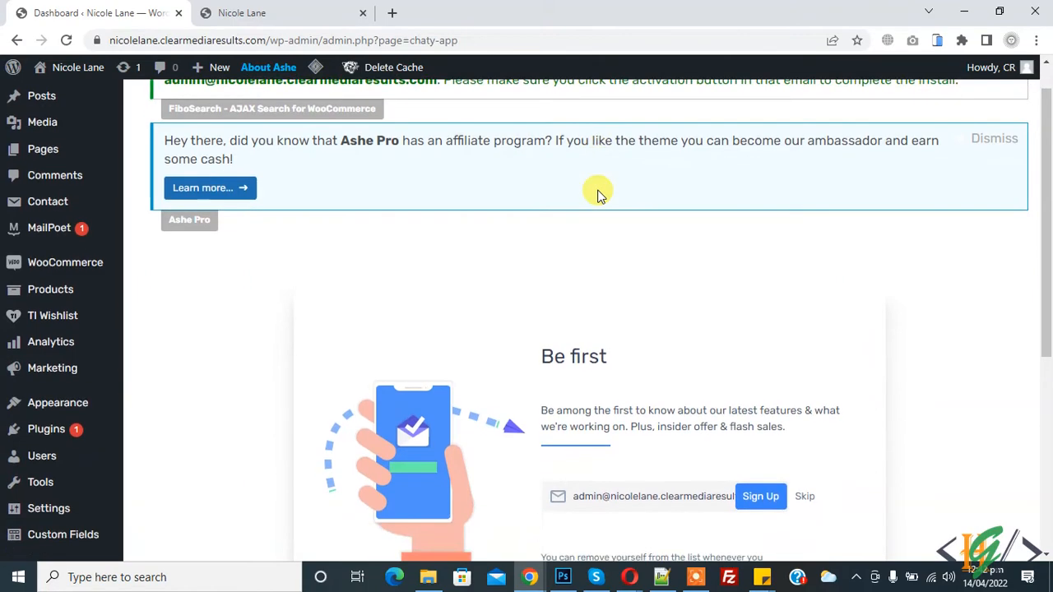
Step: Skip the Chaty newsletter sign-up on the welcome page
{"action": "scroll", "scroll_direction": "down", "scroll_amount": 3}
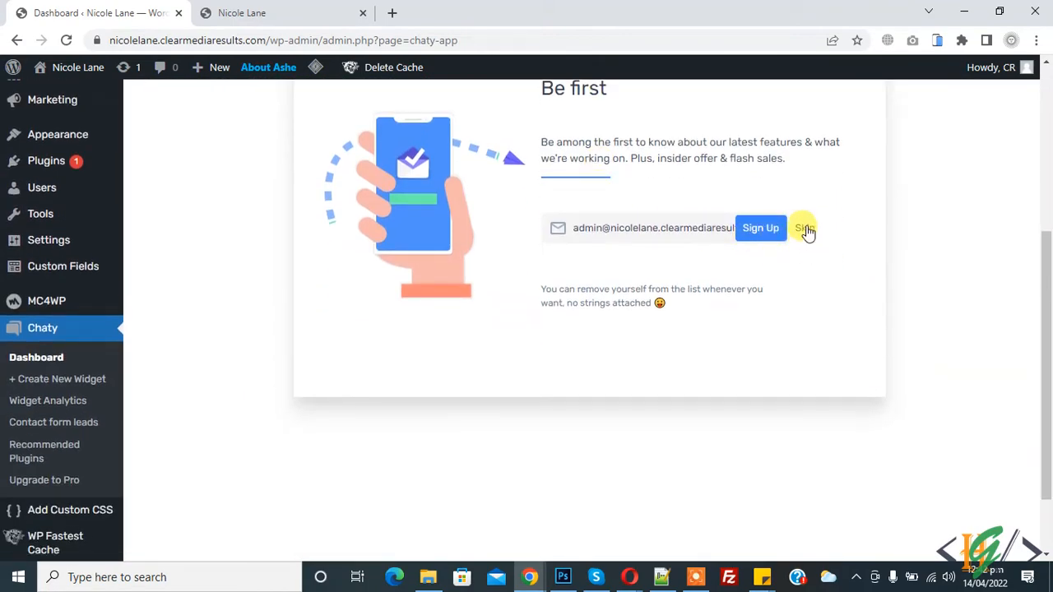
{"action": "left_click", "coordinate": [804, 228]}
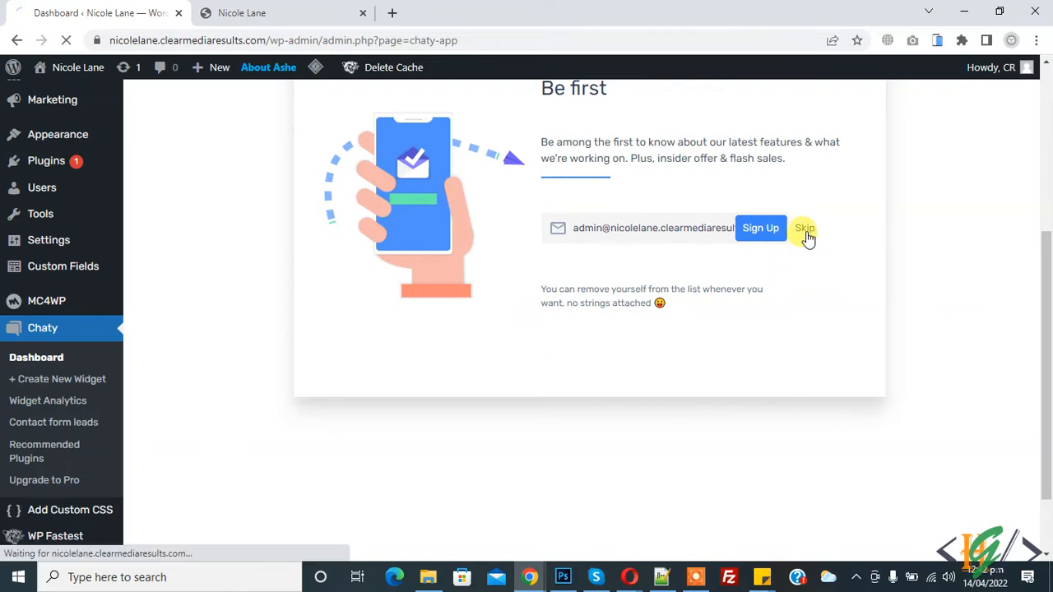
{"action": "mouse_move", "coordinate": [510, 179]}
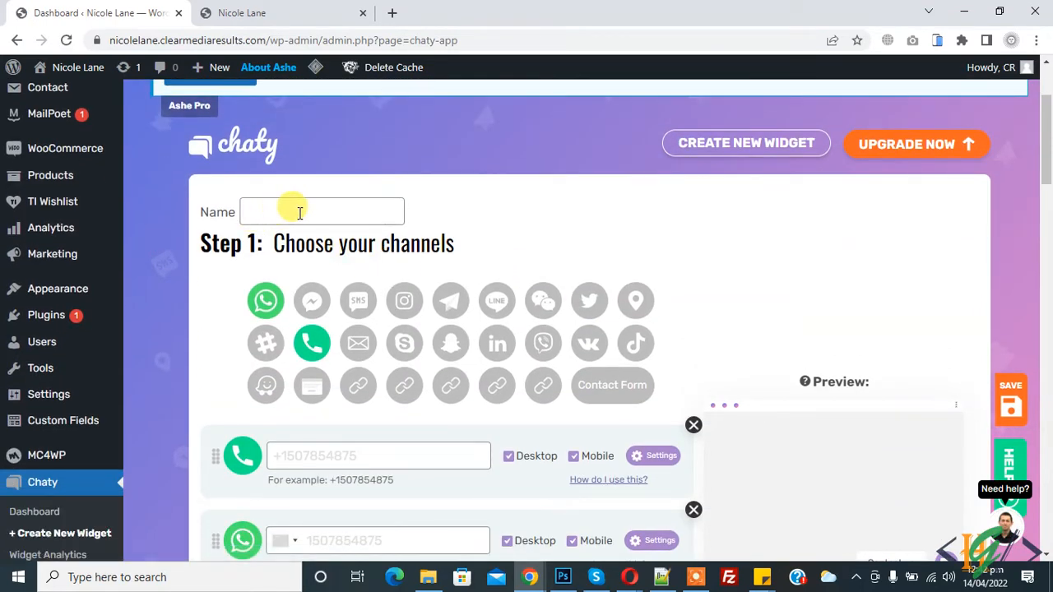
Step: Enter 'line-viber' as the new widget's name
{"action": "left_click", "coordinate": [322, 212]}
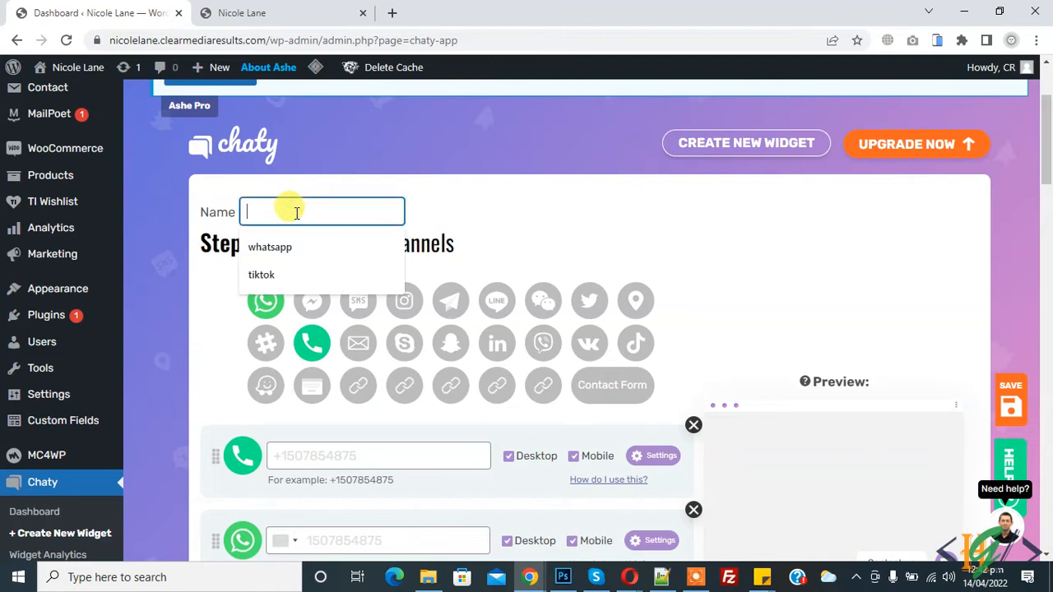
{"action": "type", "text": "line-viber"}
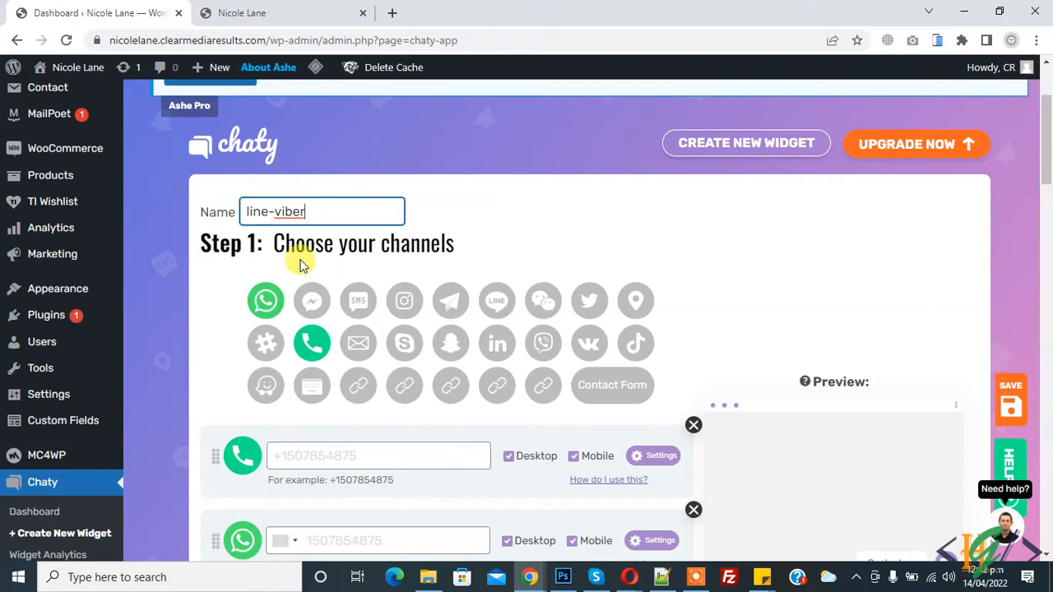
{"action": "mouse_move", "coordinate": [312, 301]}
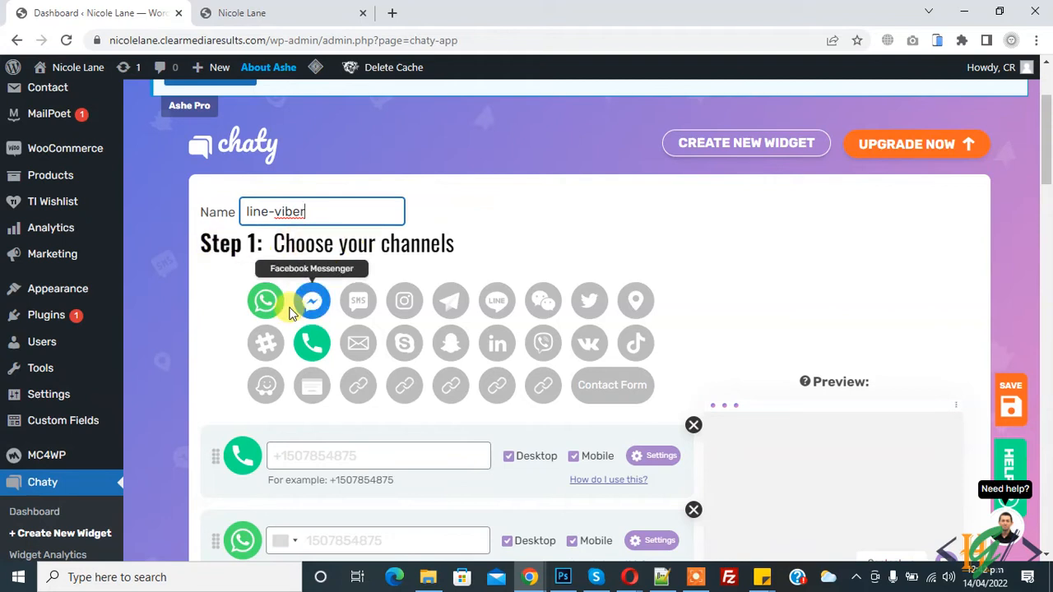
{"action": "mouse_move", "coordinate": [434, 300]}
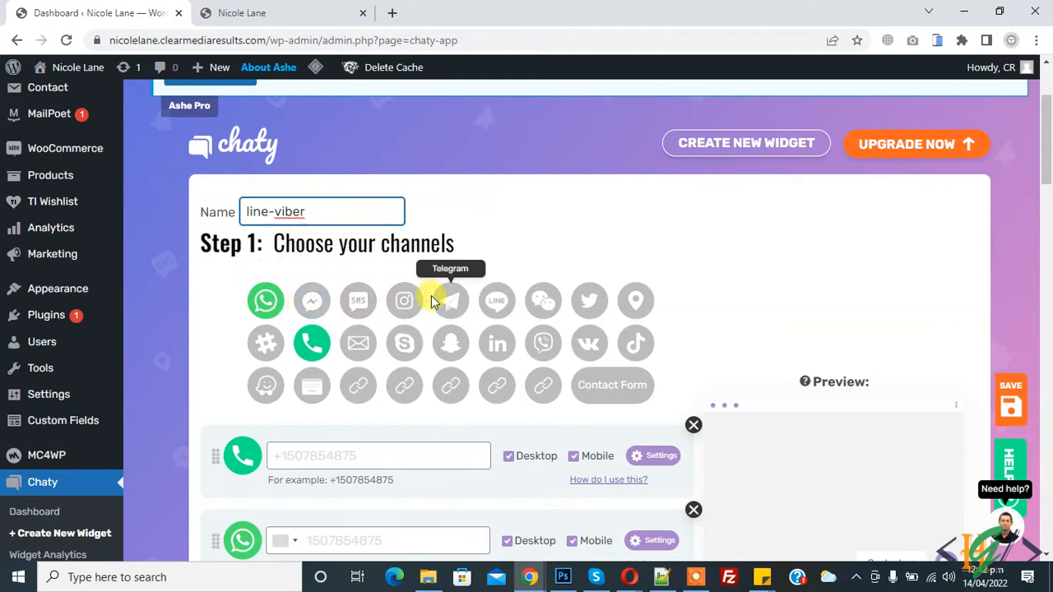
{"action": "mouse_move", "coordinate": [544, 301]}
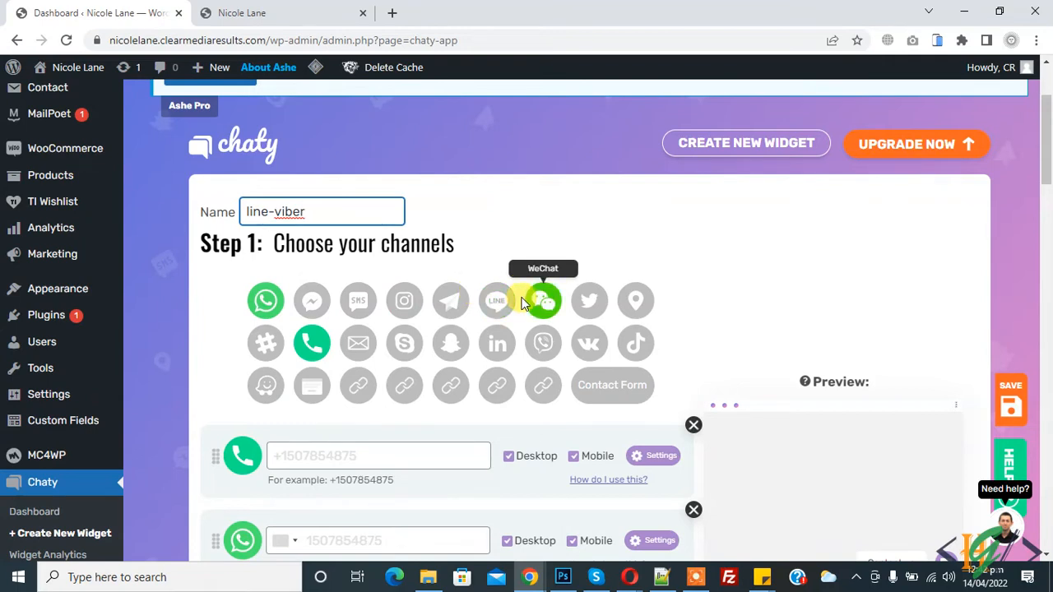
{"action": "mouse_move", "coordinate": [265, 302]}
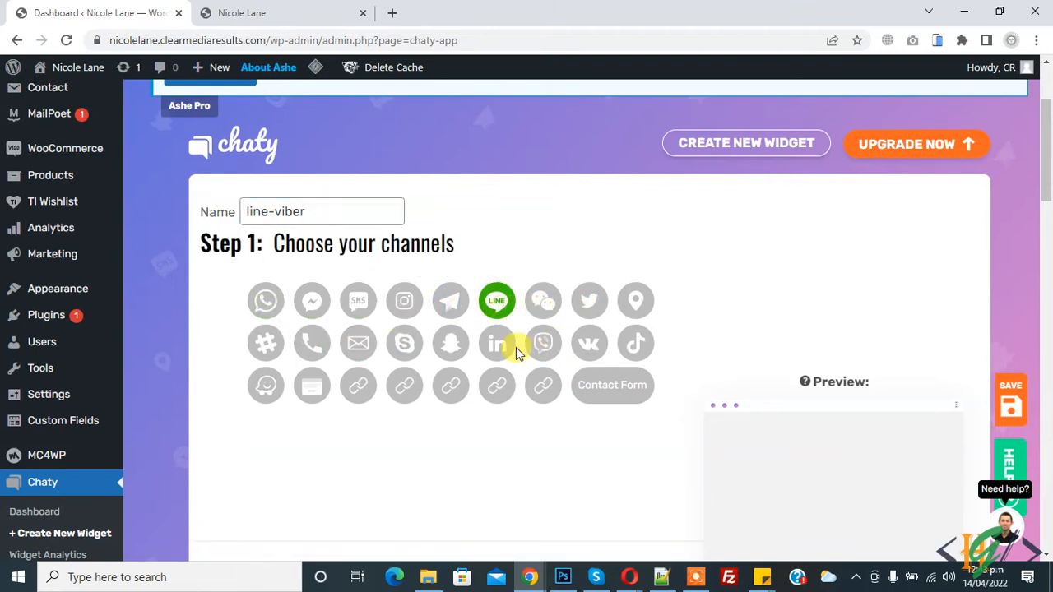
Step: Add Viber as a chat channel alongside Line
{"action": "left_click", "coordinate": [544, 344]}
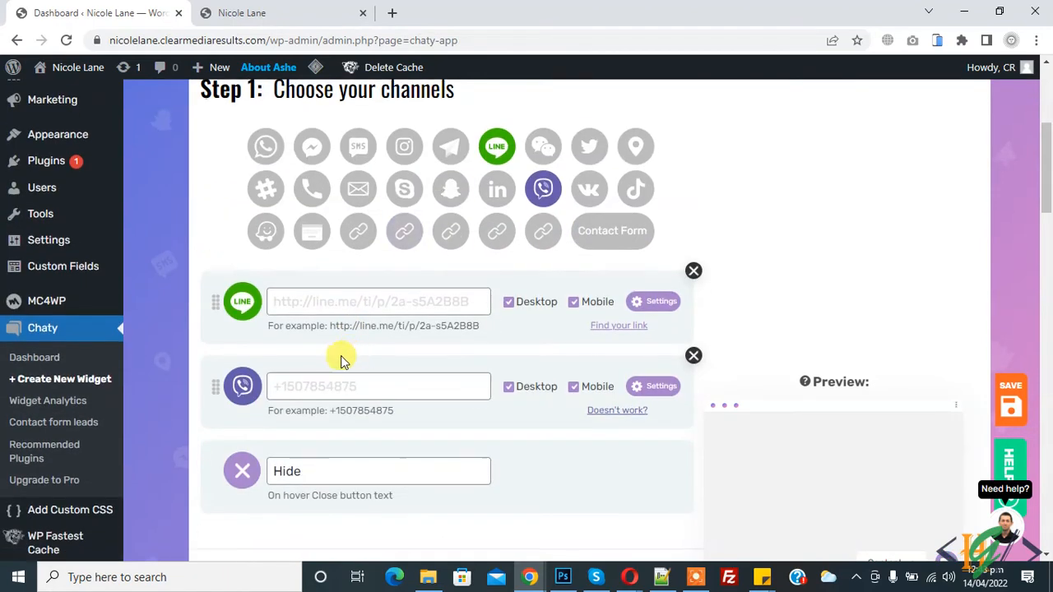
{"action": "mouse_move", "coordinate": [355, 326]}
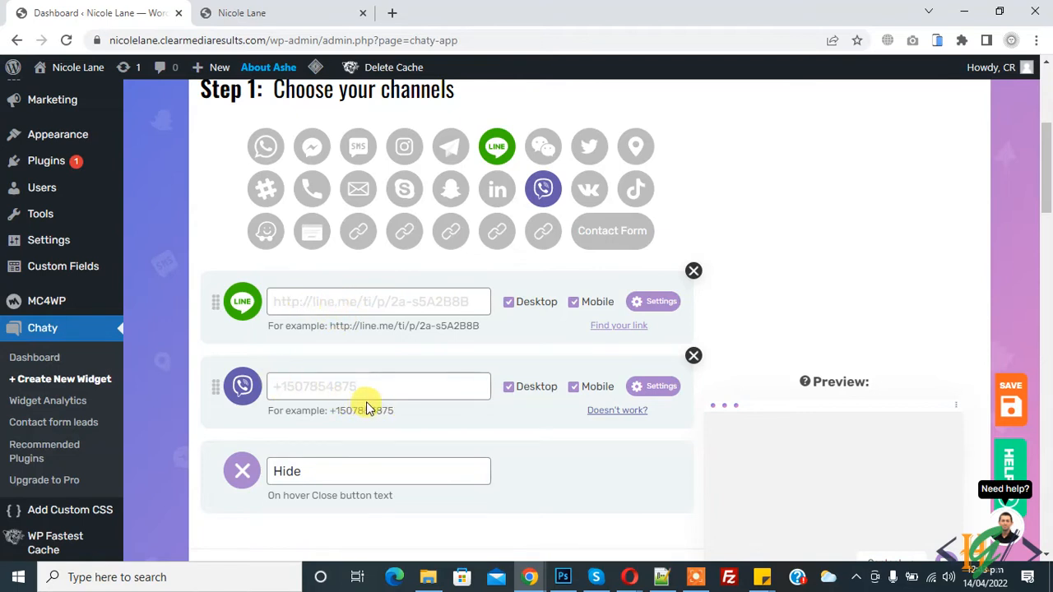
{"action": "mouse_move", "coordinate": [282, 326]}
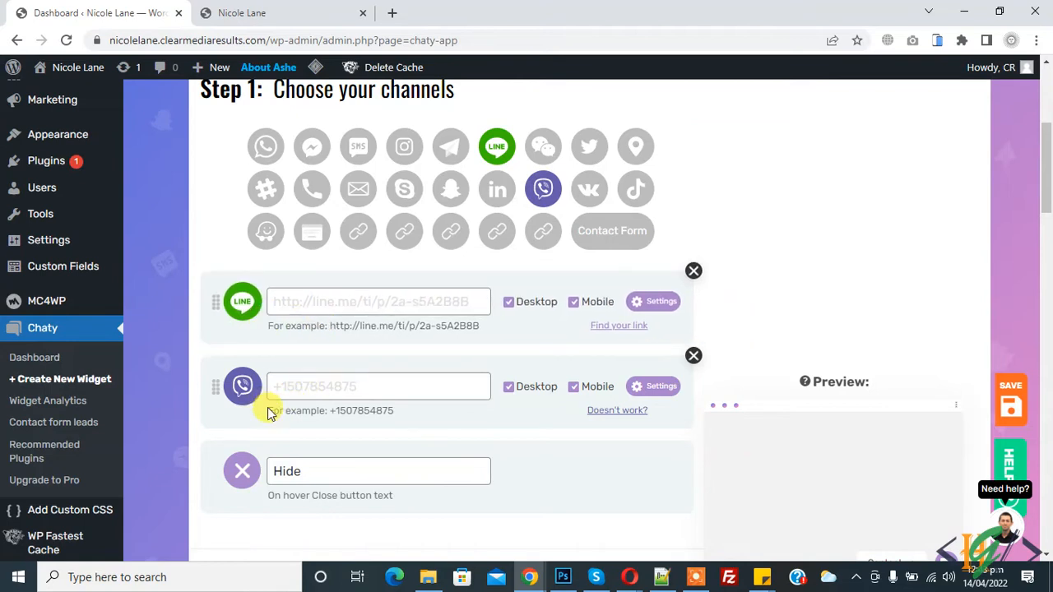
{"action": "mouse_move", "coordinate": [366, 349]}
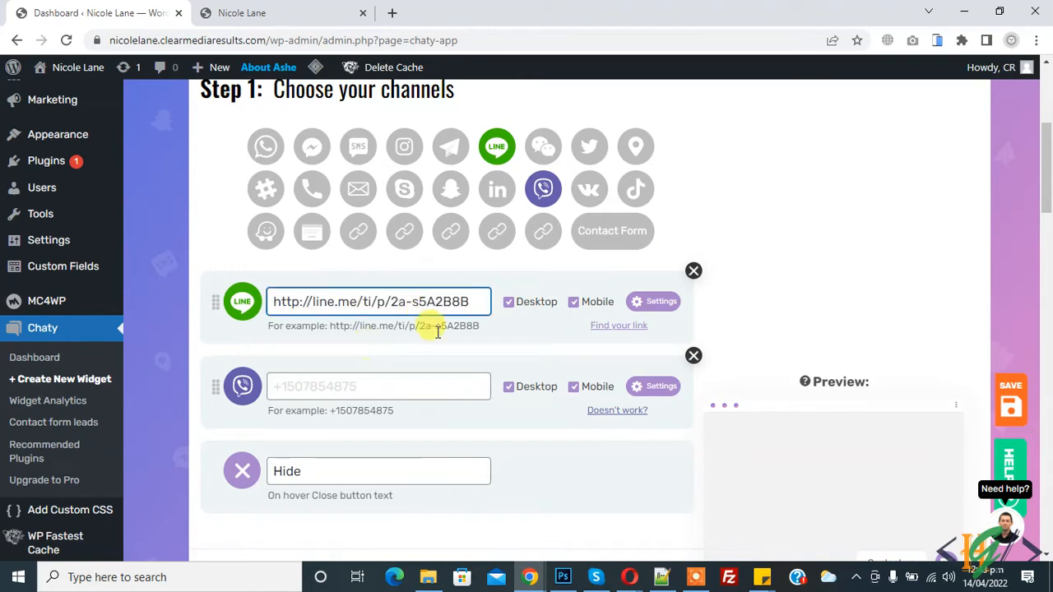
{"action": "left_click", "coordinate": [349, 386]}
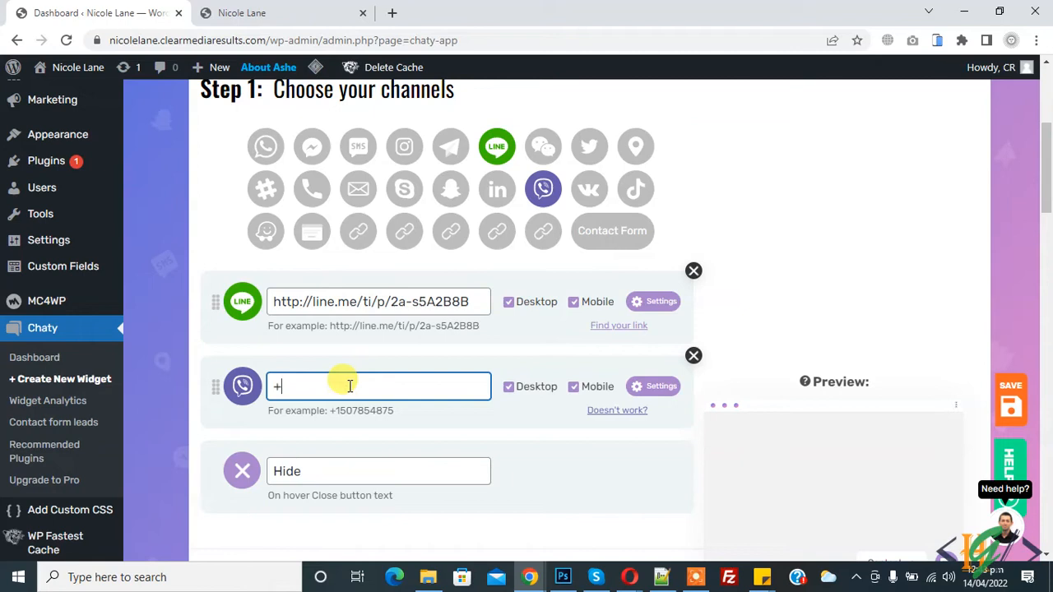
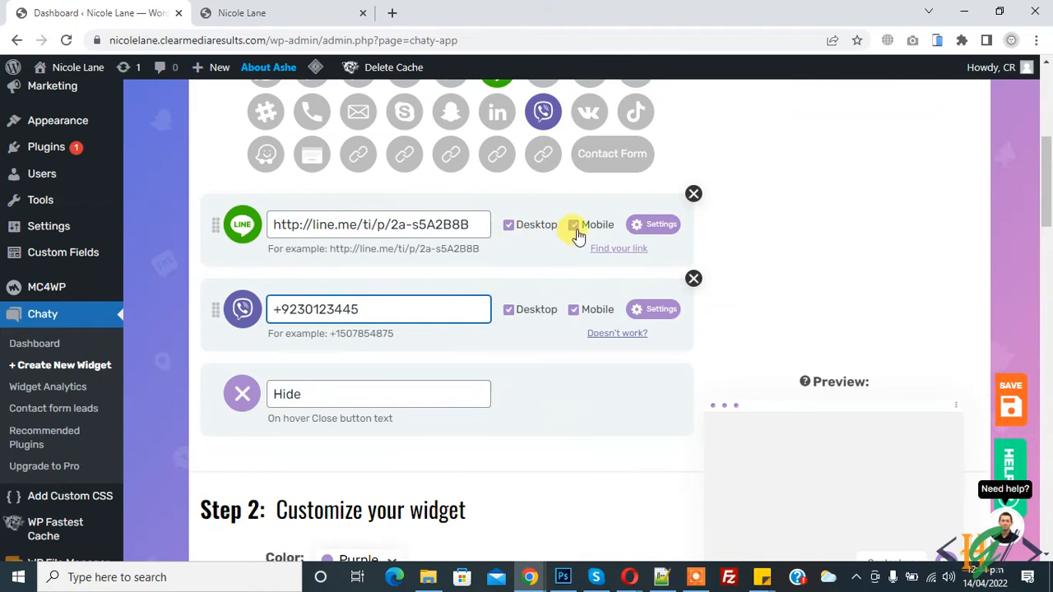
Step: Select and delete the 'Contact us' call-to-action text
{"action": "scroll", "scroll_direction": "down", "scroll_amount": 3}
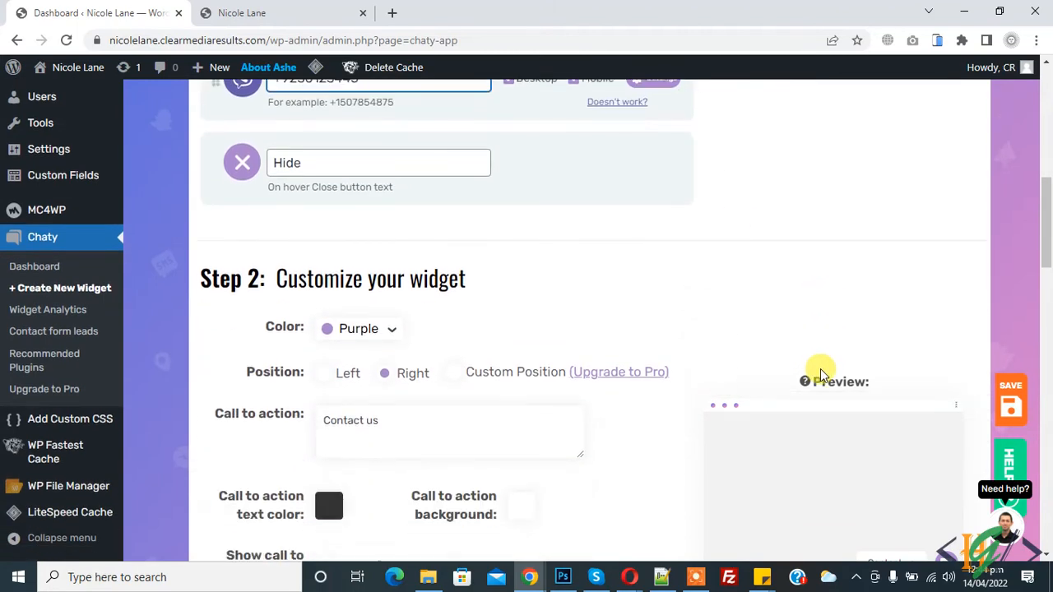
{"action": "scroll", "scroll_direction": "down", "scroll_amount": 3}
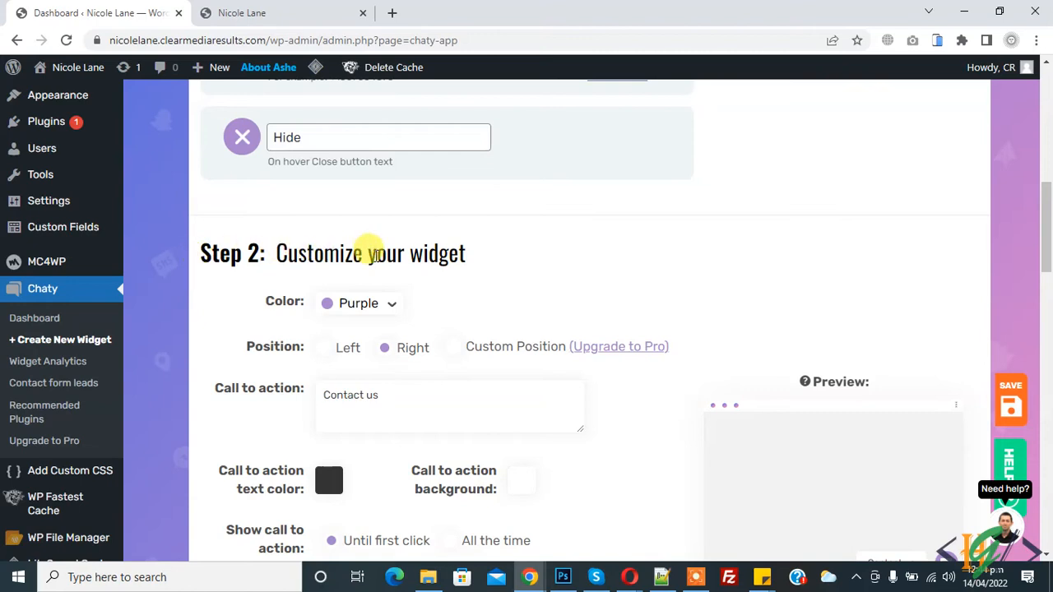
{"action": "left_click", "coordinate": [359, 303]}
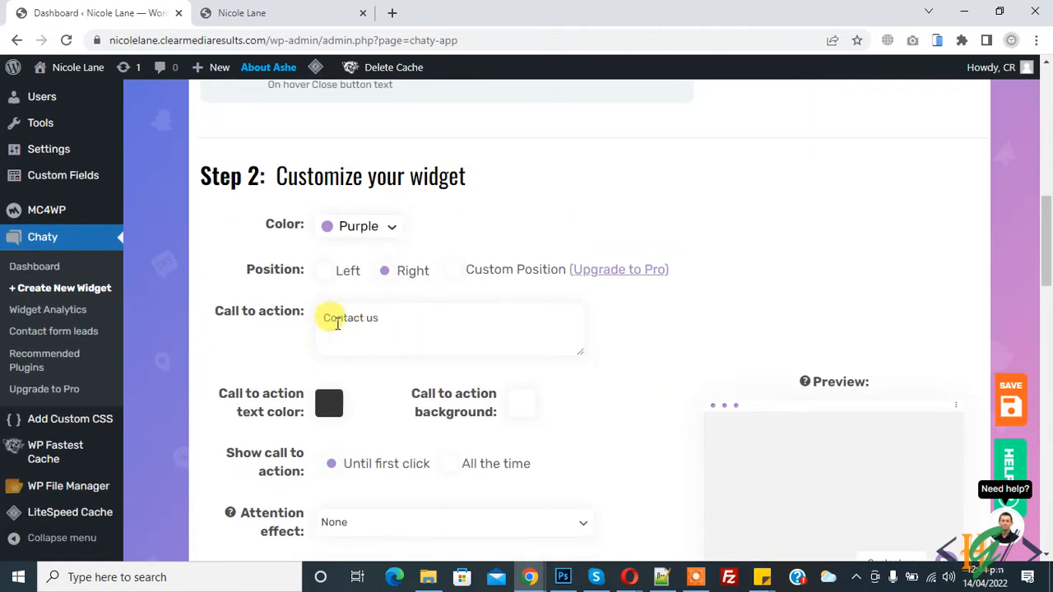
{"action": "double_click", "coordinate": [350, 317]}
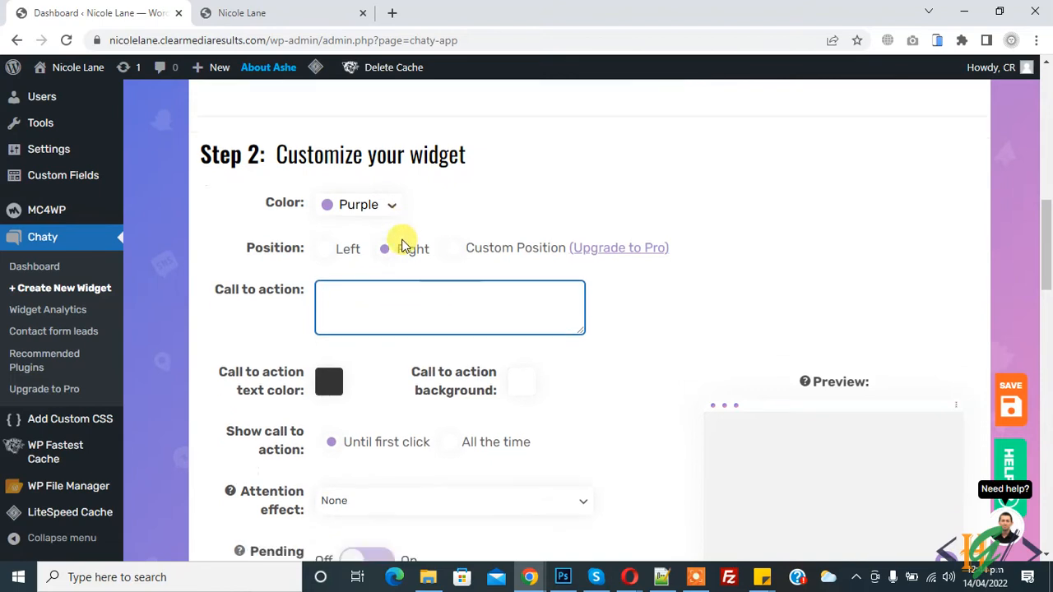
{"action": "scroll", "scroll_direction": "down", "scroll_amount": 3}
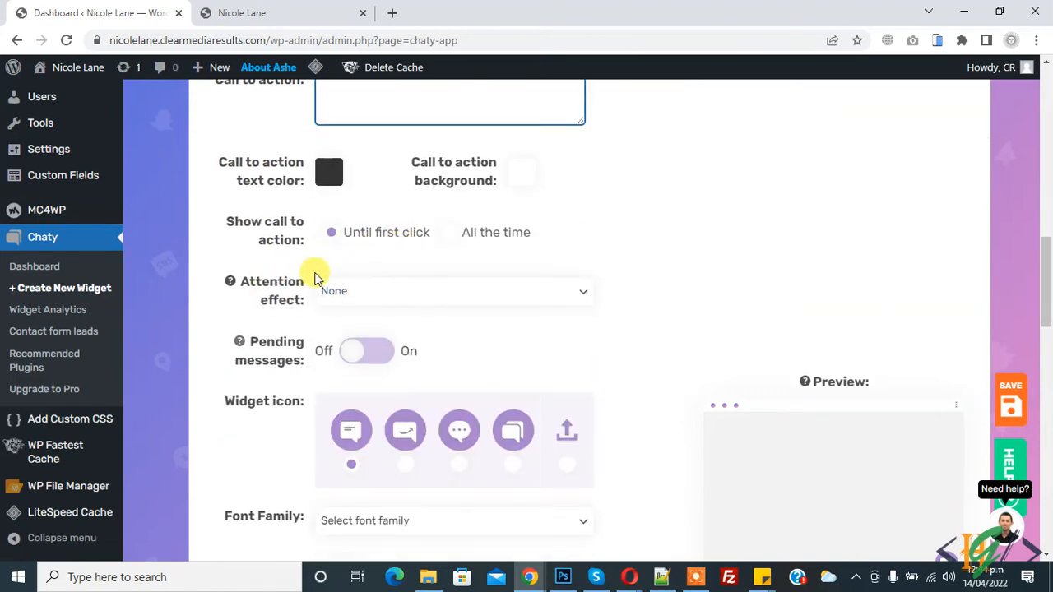
Step: Set the attention effect to Sheen and turn on pending messages
{"action": "left_click", "coordinate": [454, 291]}
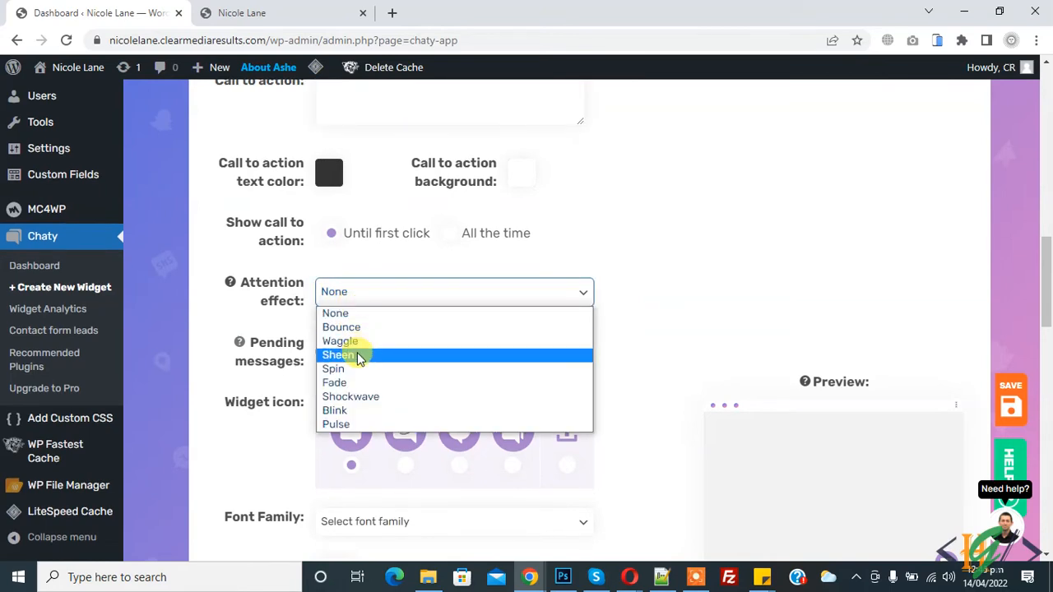
{"action": "left_click", "coordinate": [339, 355]}
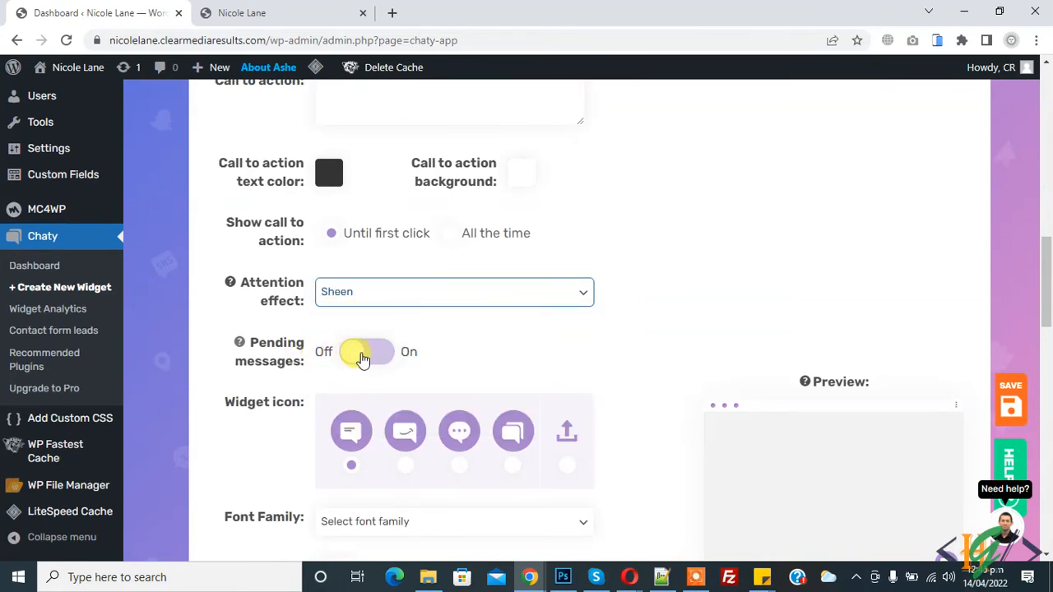
{"action": "left_click", "coordinate": [367, 352]}
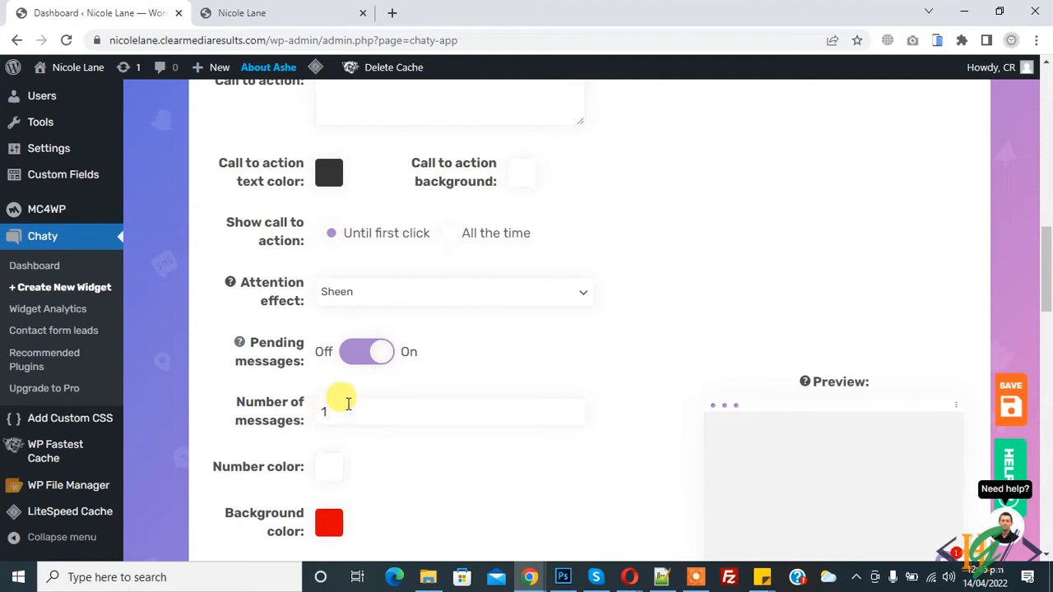
{"action": "scroll", "scroll_direction": "down", "scroll_amount": 3}
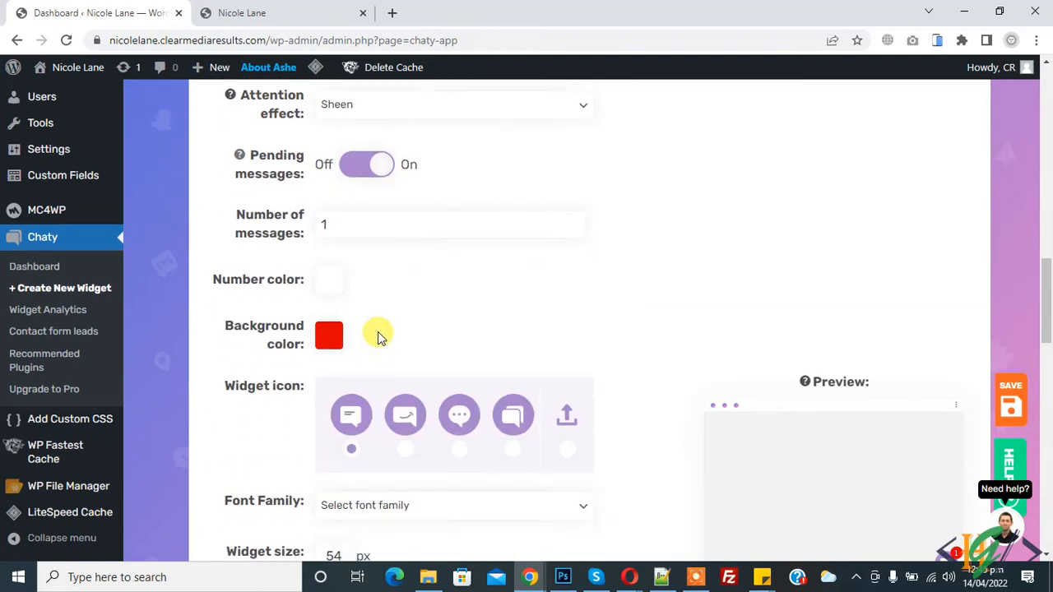
{"action": "scroll", "scroll_direction": "down", "scroll_amount": 3}
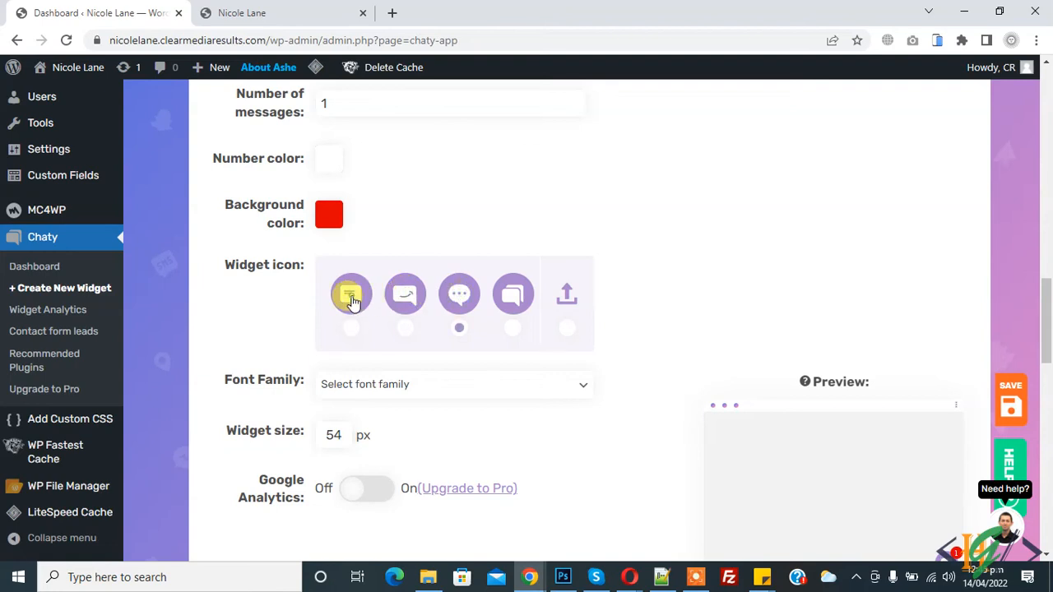
{"action": "scroll", "scroll_direction": "down", "scroll_amount": 3}
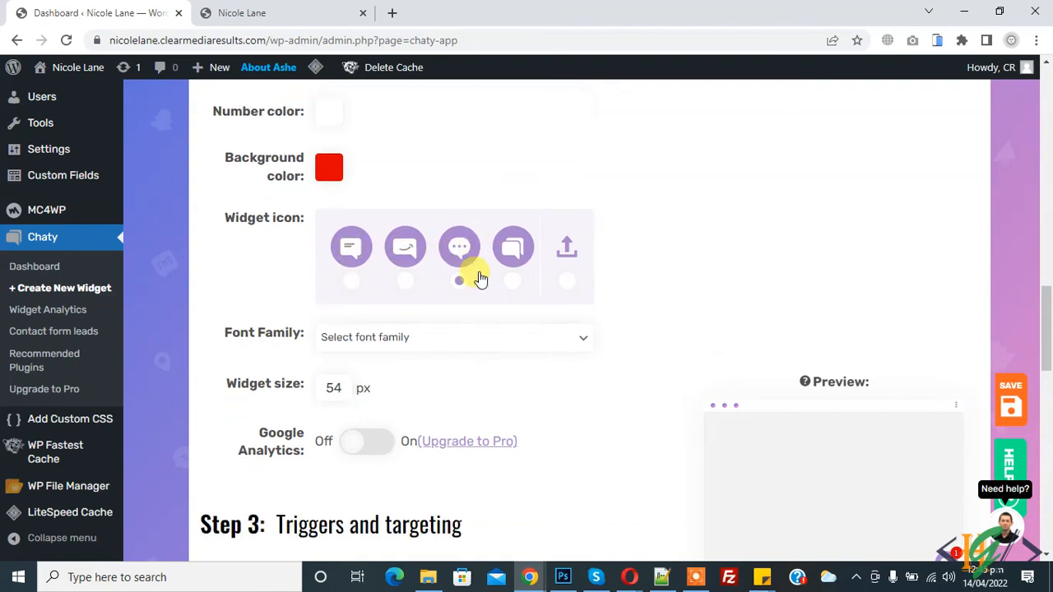
{"action": "scroll", "scroll_direction": "down", "scroll_amount": 3}
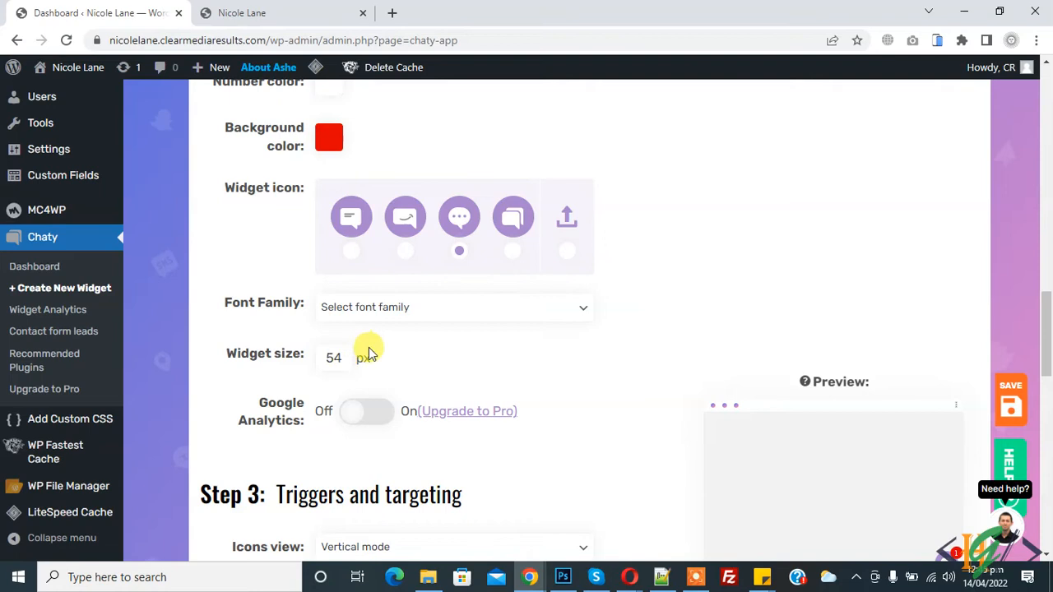
{"action": "scroll", "scroll_direction": "down", "scroll_amount": 3}
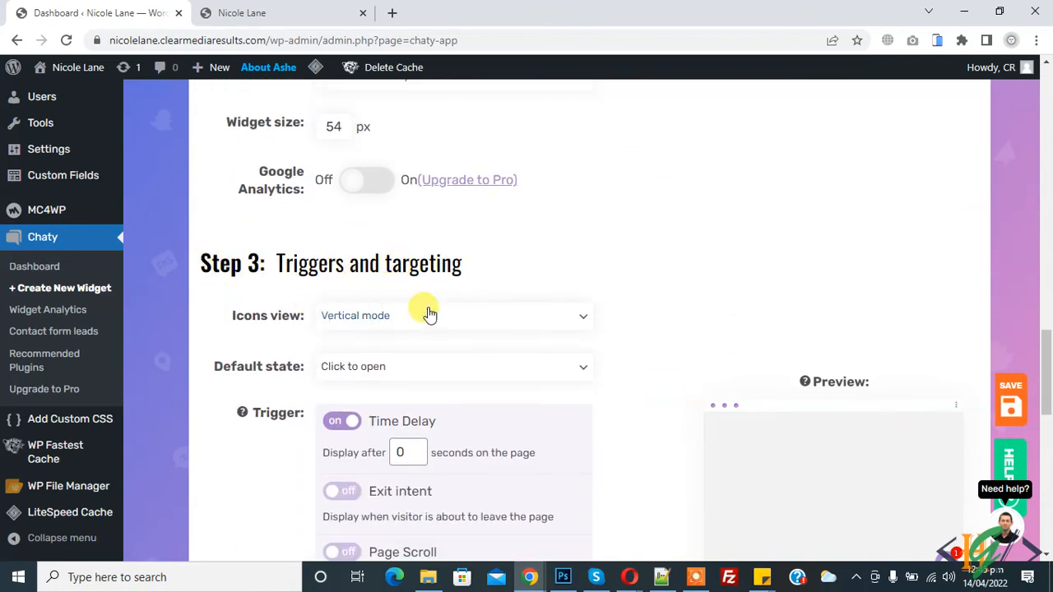
{"action": "scroll", "scroll_direction": "down", "scroll_amount": 3}
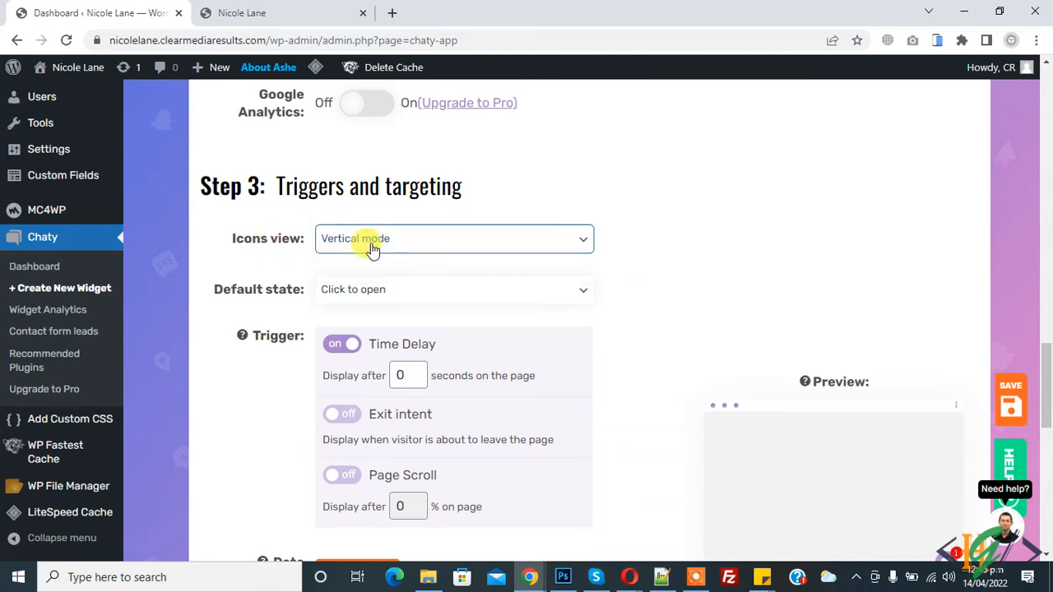
{"action": "left_click", "coordinate": [453, 289]}
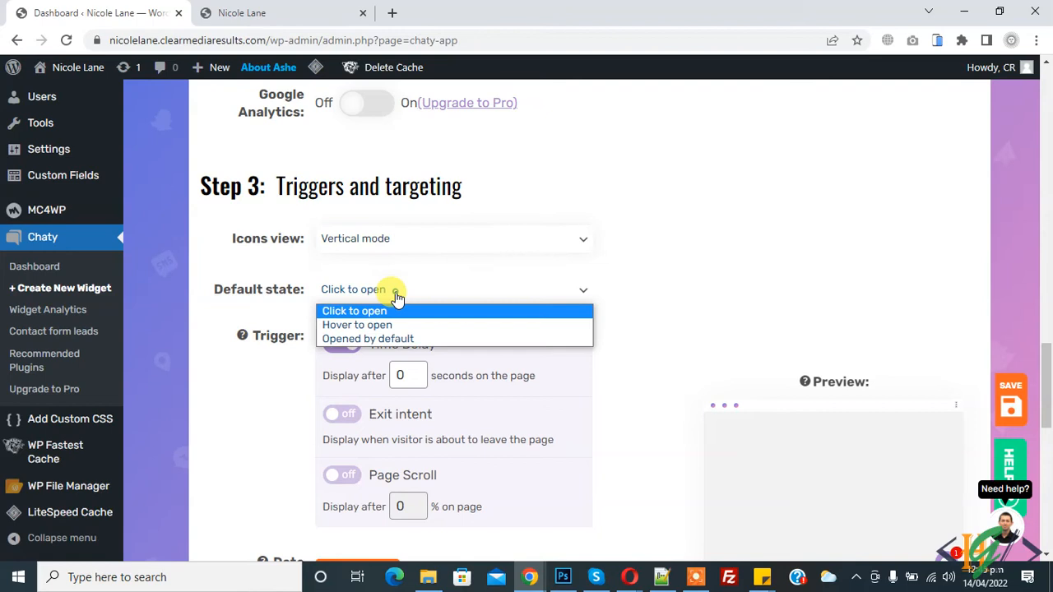
{"action": "mouse_move", "coordinate": [384, 339]}
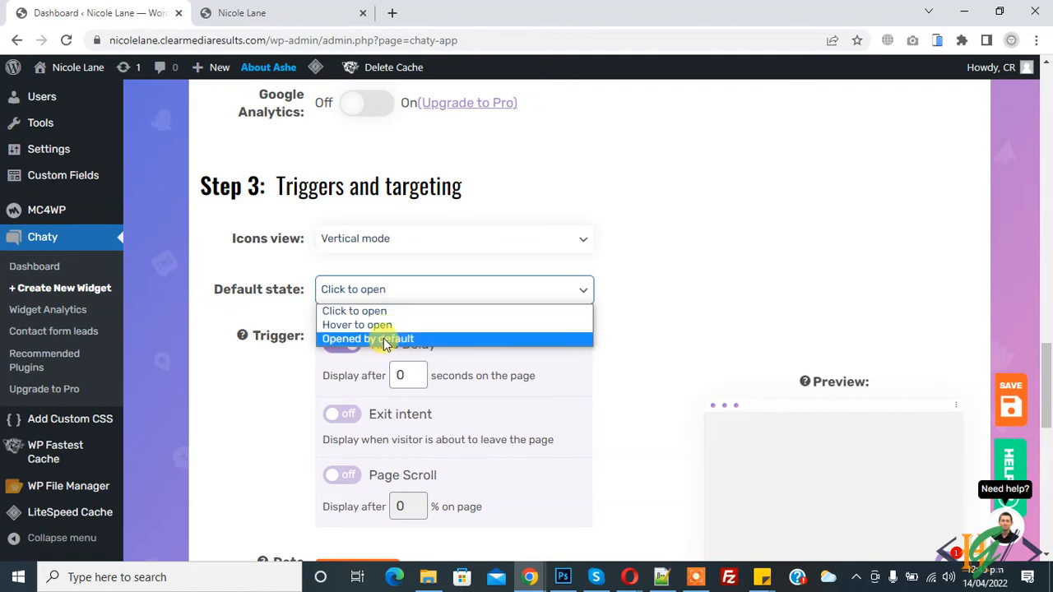
{"action": "mouse_move", "coordinate": [379, 311]}
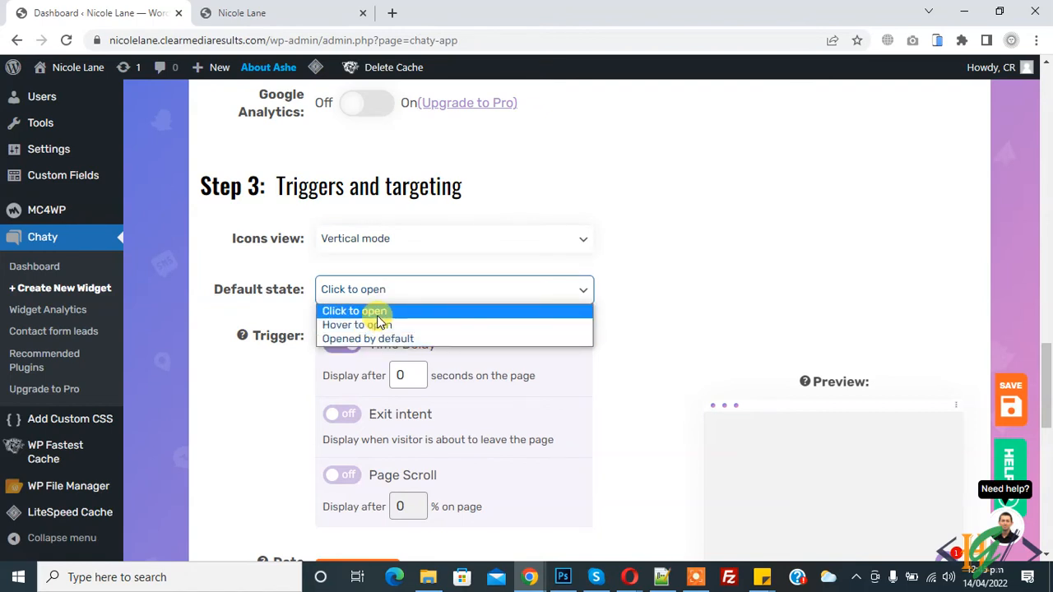
{"action": "left_click", "coordinate": [355, 311]}
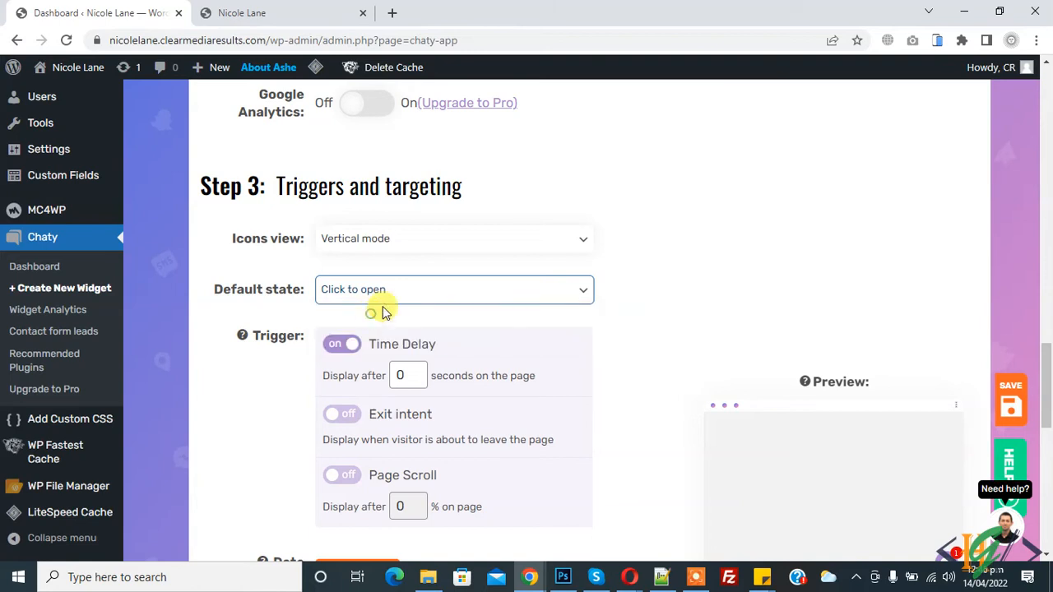
{"action": "scroll", "scroll_direction": "down", "scroll_amount": 3}
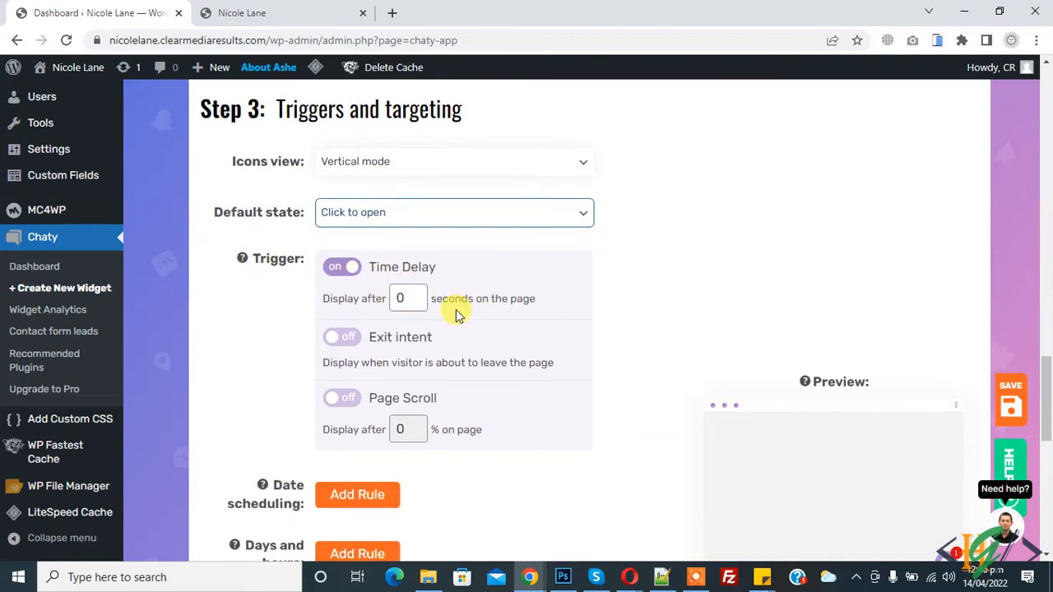
Step: Add a Date scheduling rule and save the widget
{"action": "scroll", "scroll_direction": "down", "scroll_amount": 3}
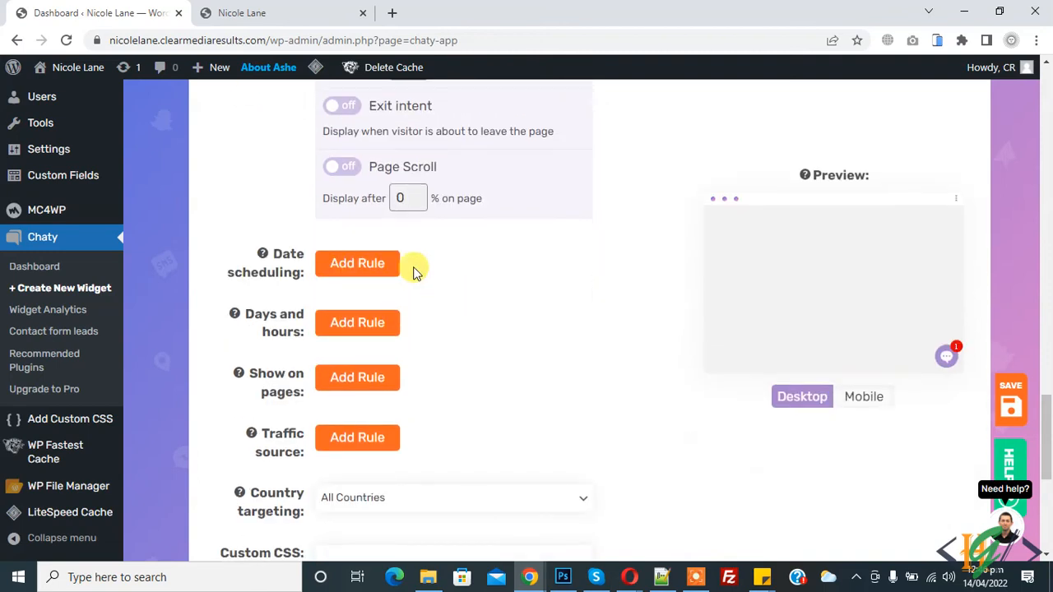
{"action": "scroll", "scroll_direction": "down", "scroll_amount": 3}
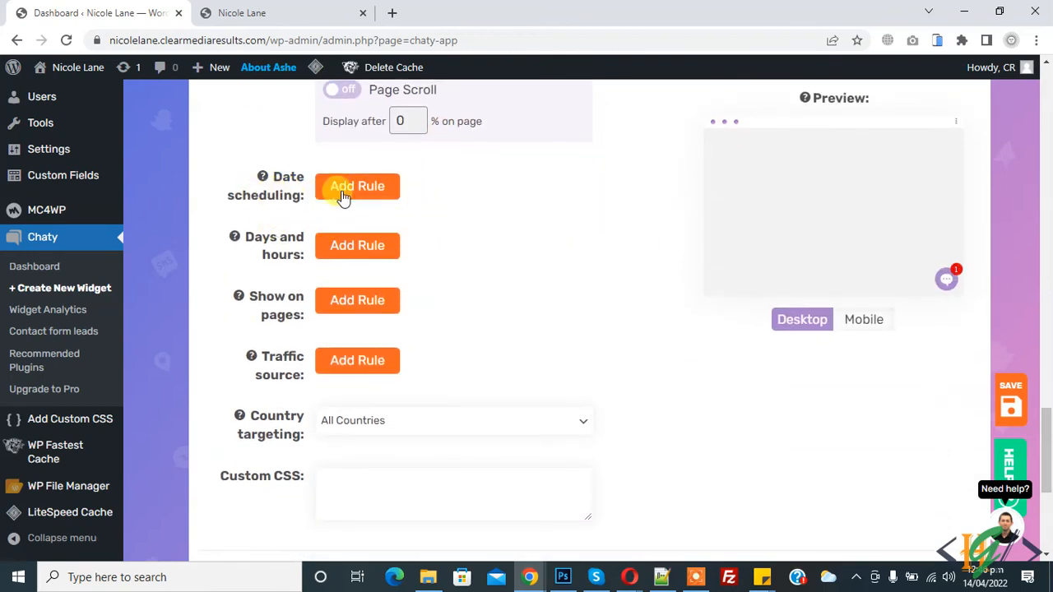
{"action": "left_click", "coordinate": [357, 186]}
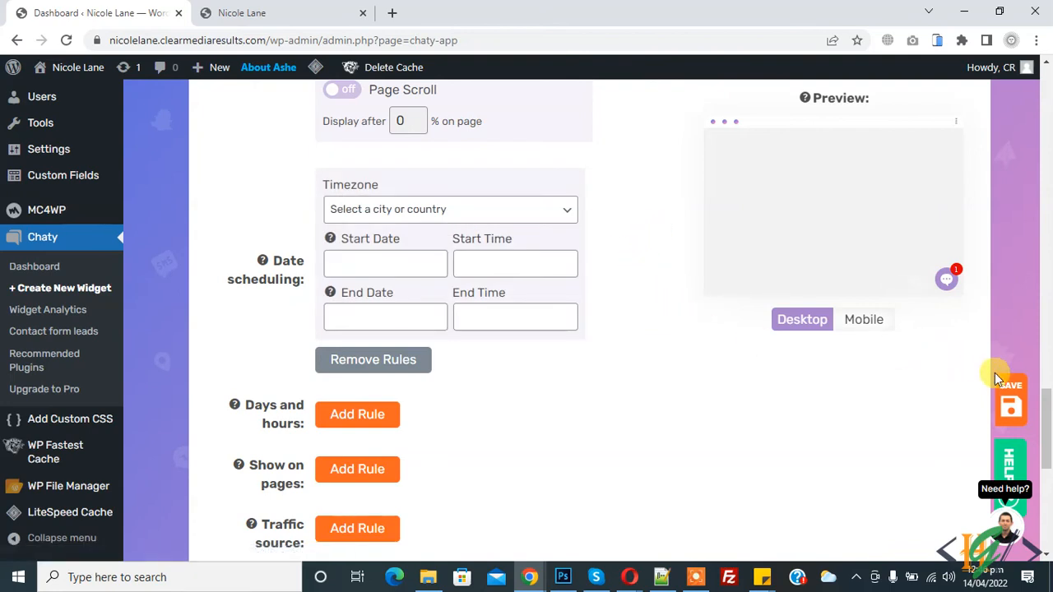
{"action": "left_click", "coordinate": [1010, 400]}
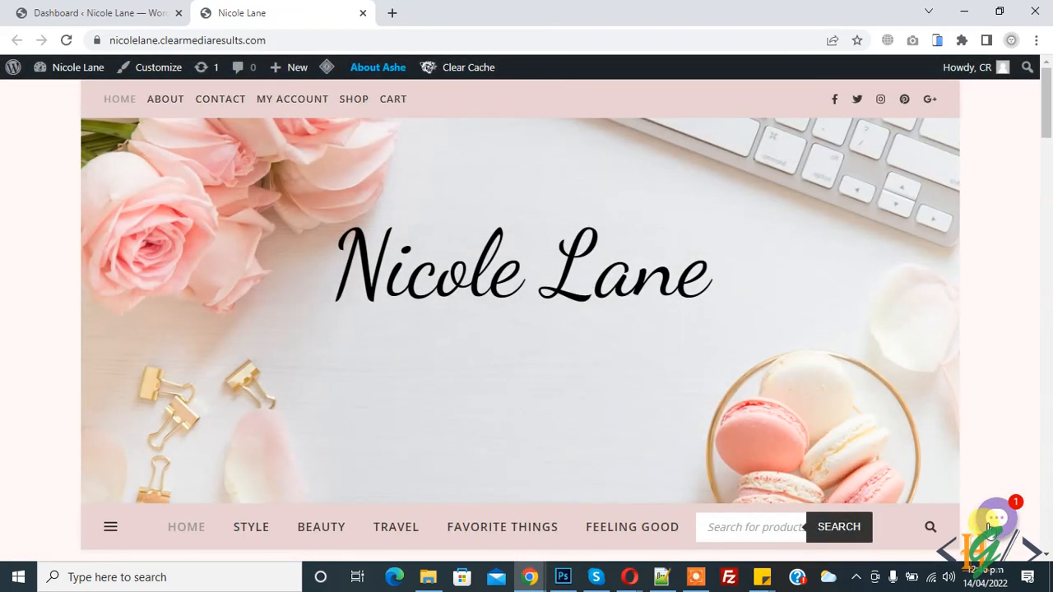
{"action": "left_click", "coordinate": [995, 519]}
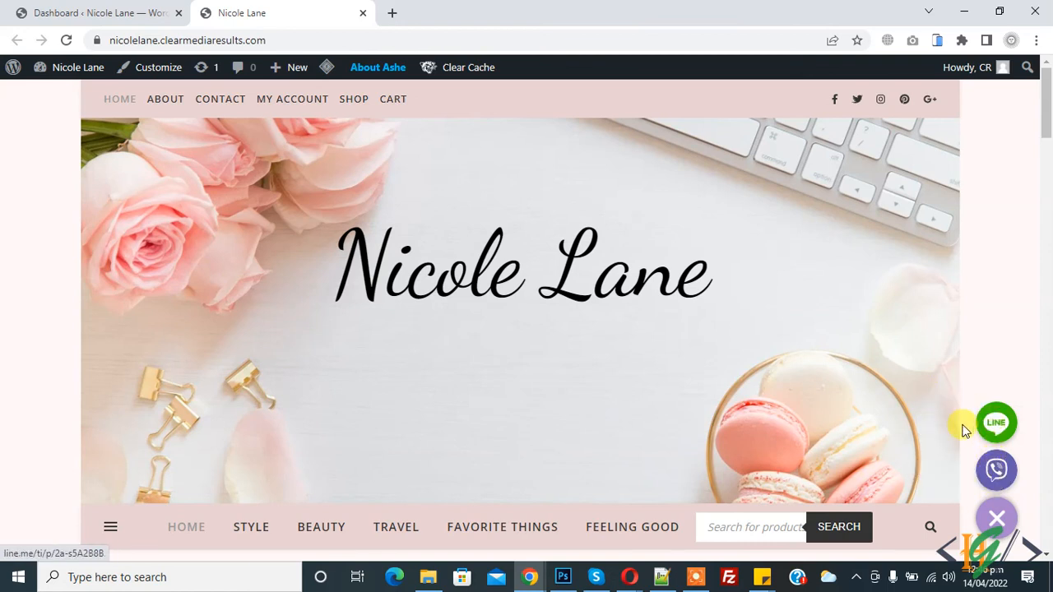
{"action": "mouse_move", "coordinate": [882, 335]}
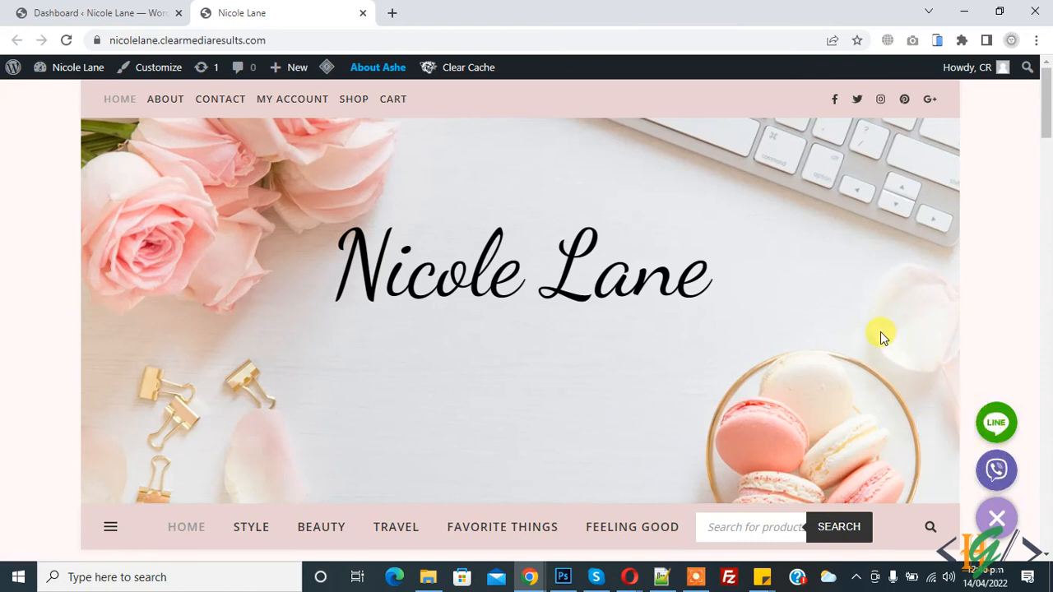
{"action": "mouse_move", "coordinate": [778, 321]}
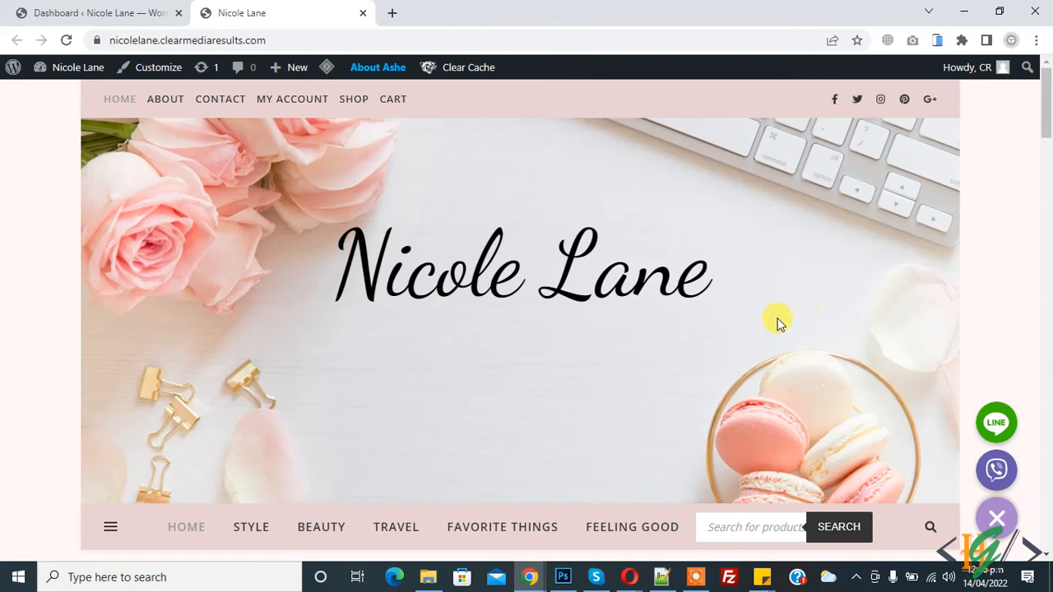
{"action": "mouse_move", "coordinate": [767, 319]}
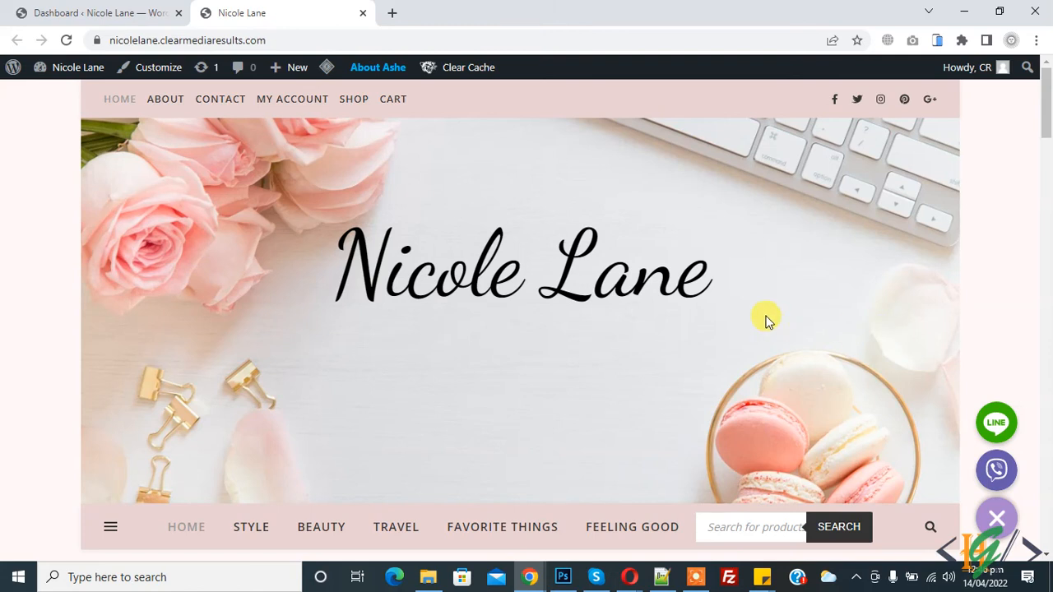